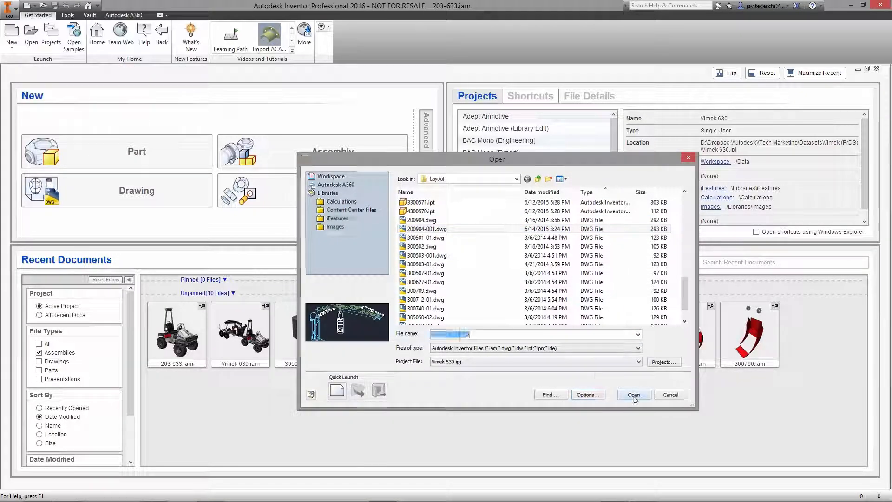
# Step: Import 200904-001.dwg as a new part, accepting the default layer and destination options
pyautogui.click(633, 395)
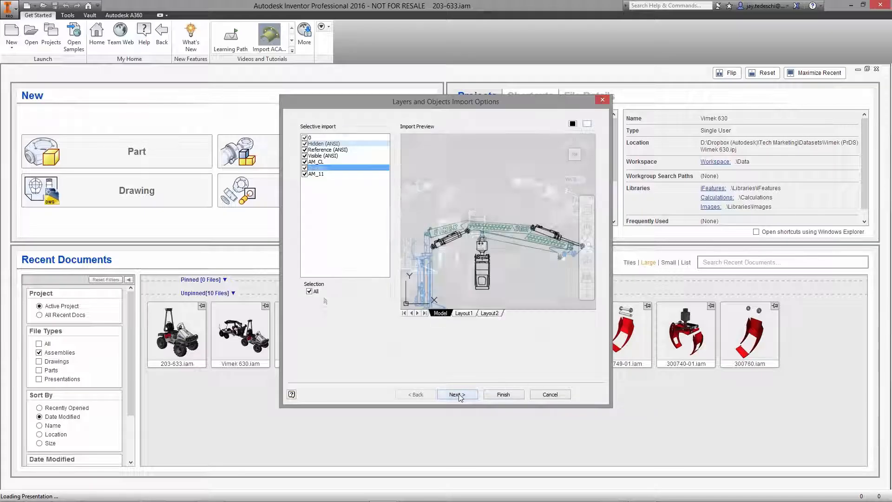
pyautogui.click(456, 394)
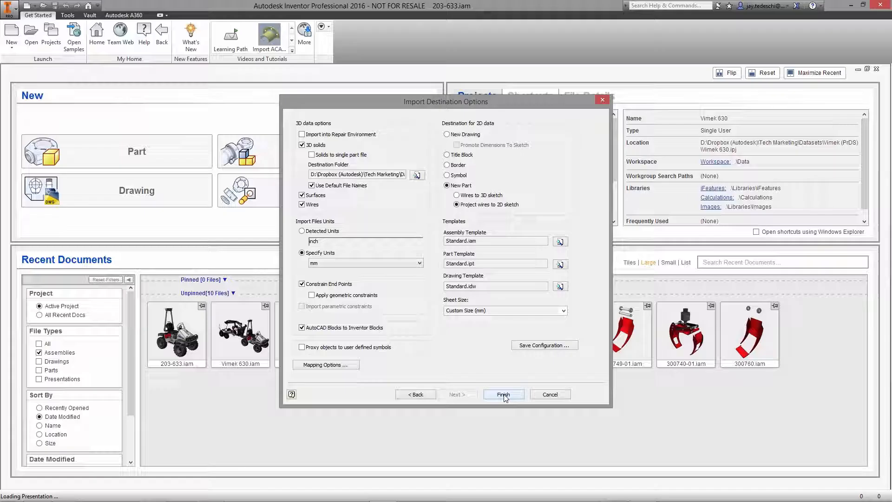
pyautogui.click(503, 395)
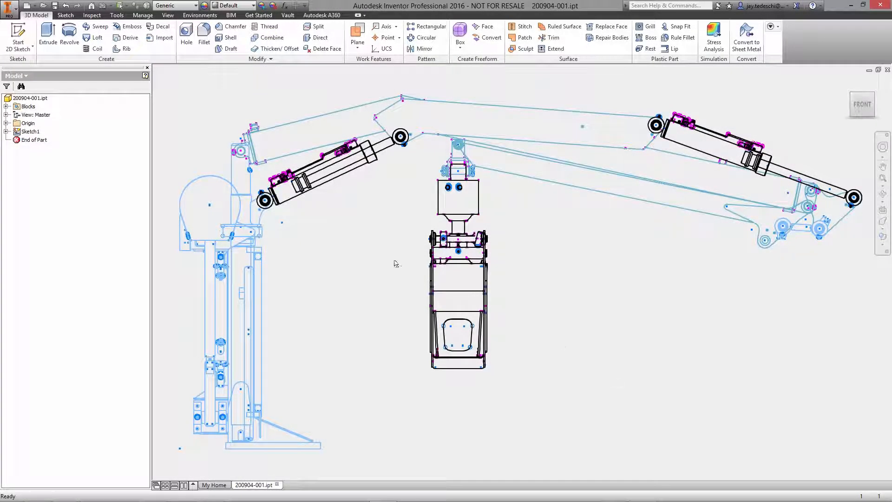
# Step: Expand the Blocks and Sketch1 browser nodes to show block definitions and their instances
pyautogui.click(6, 106)
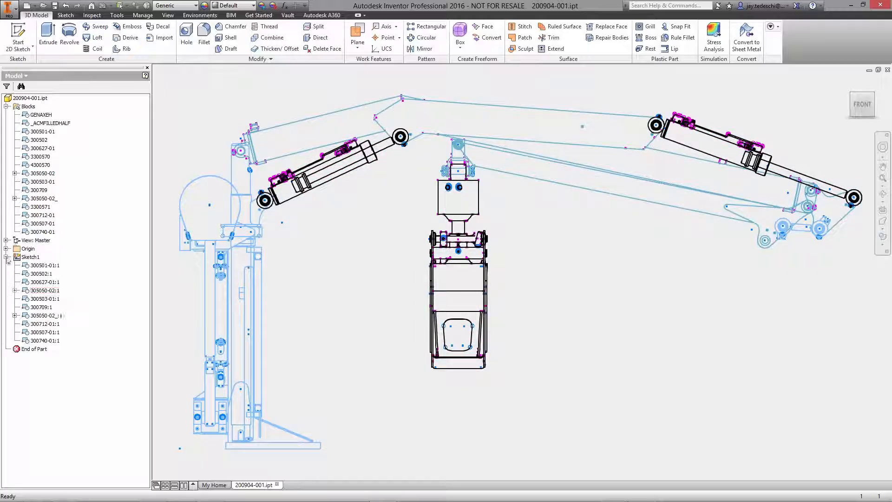
pyautogui.click(43, 282)
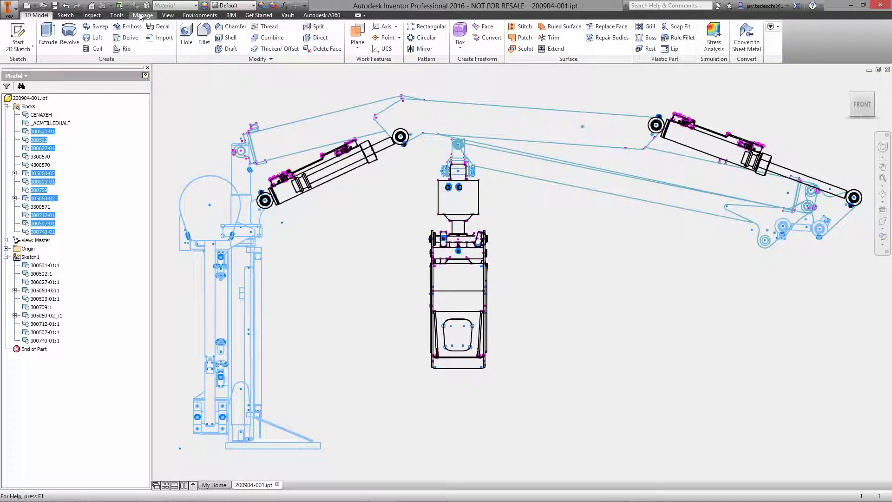
# Step: Run Make Components on the layout blocks, confirming a new 200904-001 target assembly
pyautogui.click(442, 34)
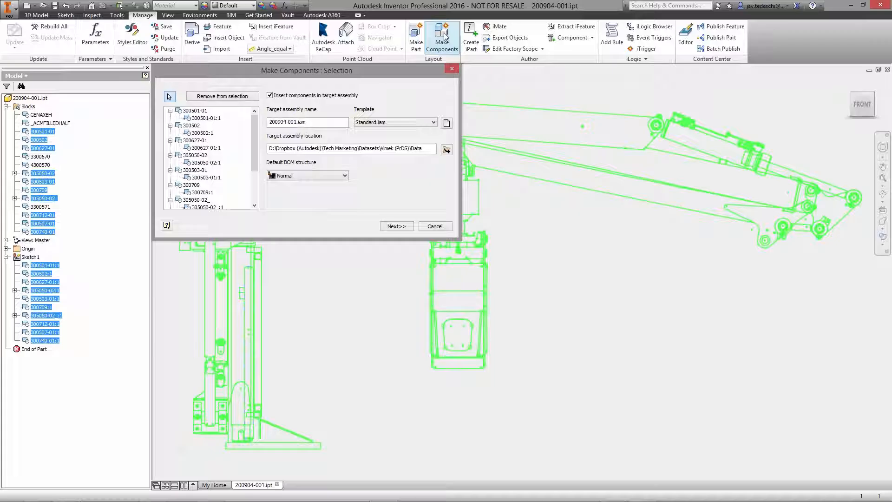
pyautogui.click(396, 226)
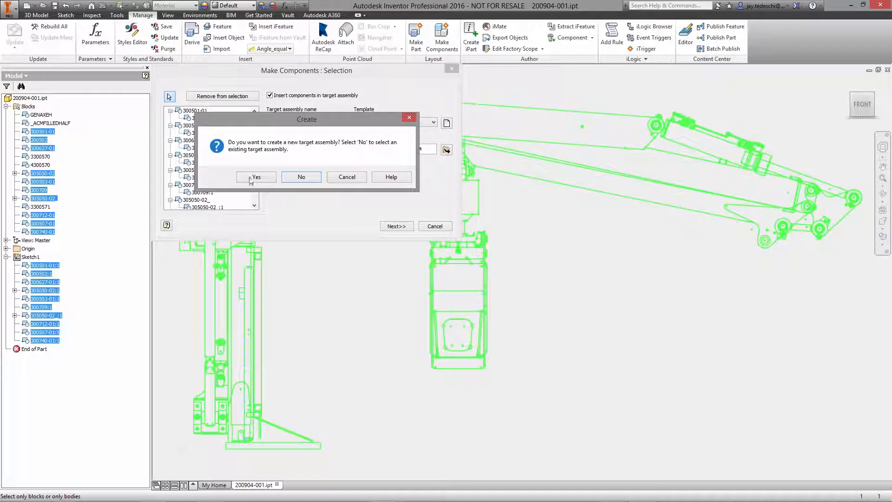
pyautogui.click(255, 177)
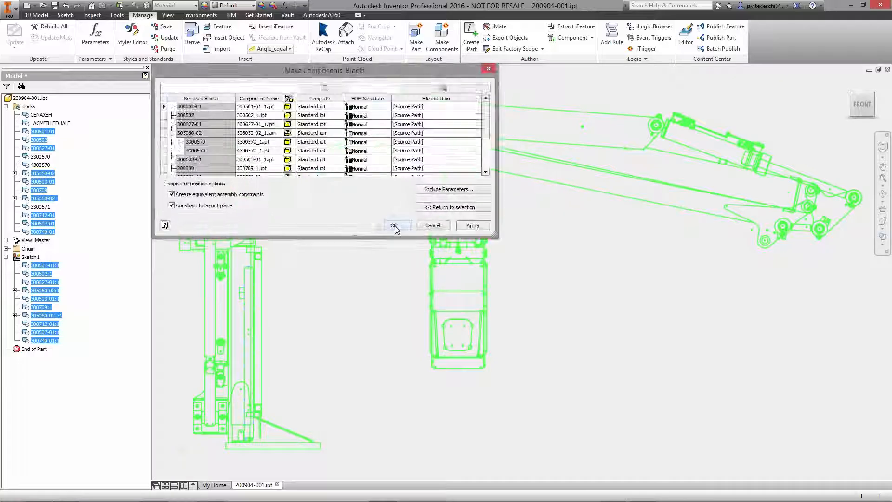
pyautogui.click(393, 226)
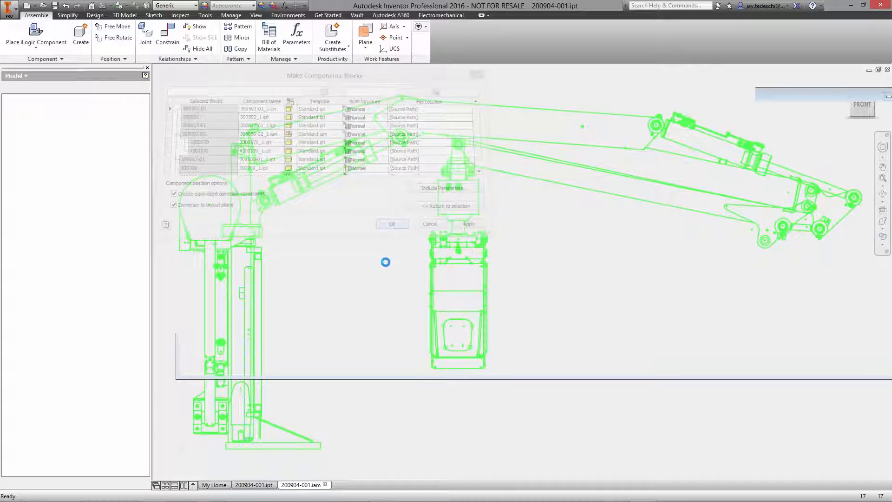
# Step: Constrain the upper boom cylinder's pivot eye to the hole atop the post
pyautogui.click(392, 223)
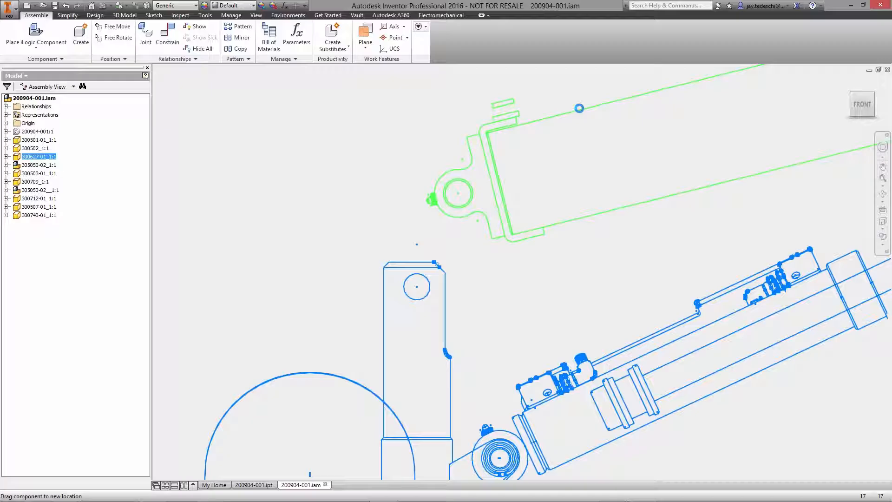
pyautogui.rightClick(417, 286)
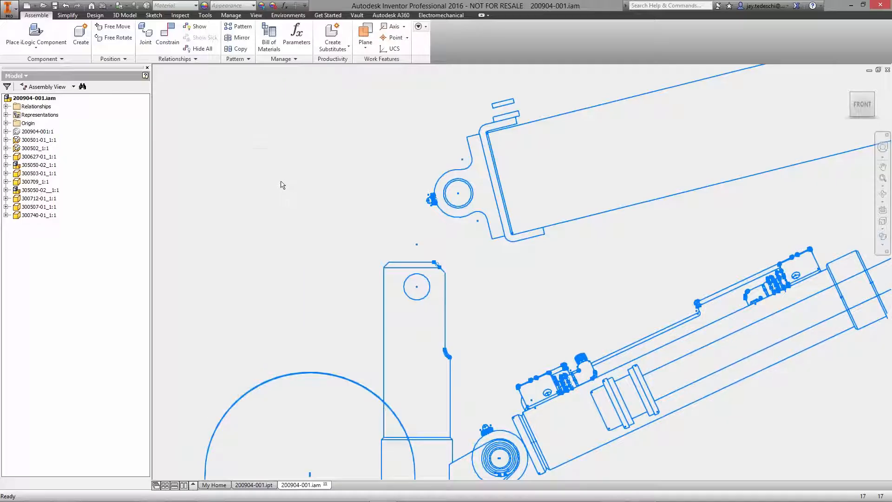
pyautogui.click(167, 34)
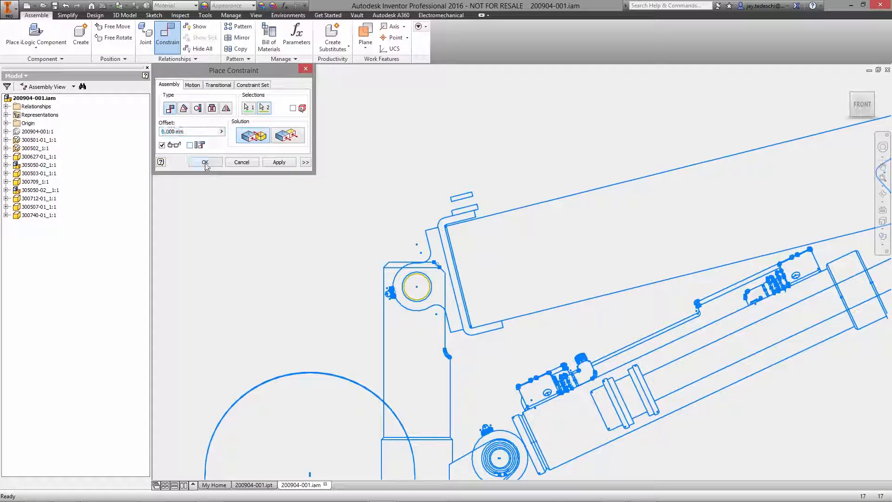
pyautogui.click(205, 162)
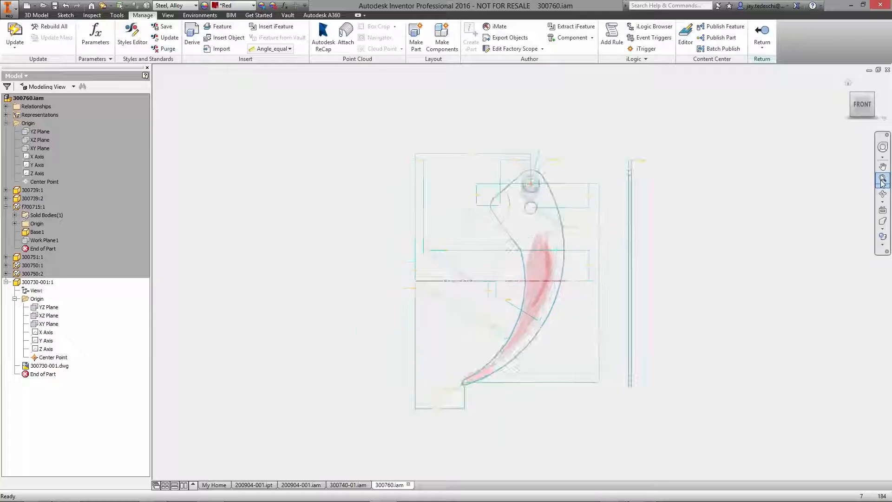
# Step: Sketch the tine outline in 300730-001 using Project DWG Geometry, then finish the sketch
pyautogui.click(48, 324)
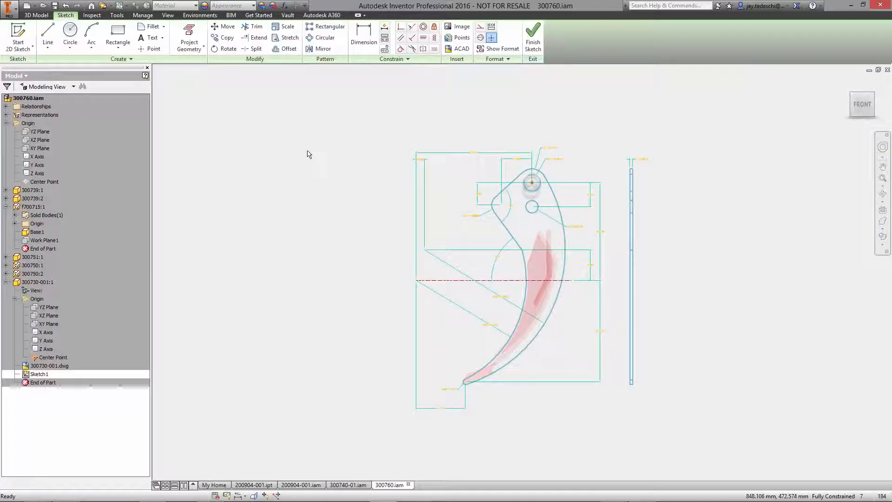
pyautogui.click(189, 38)
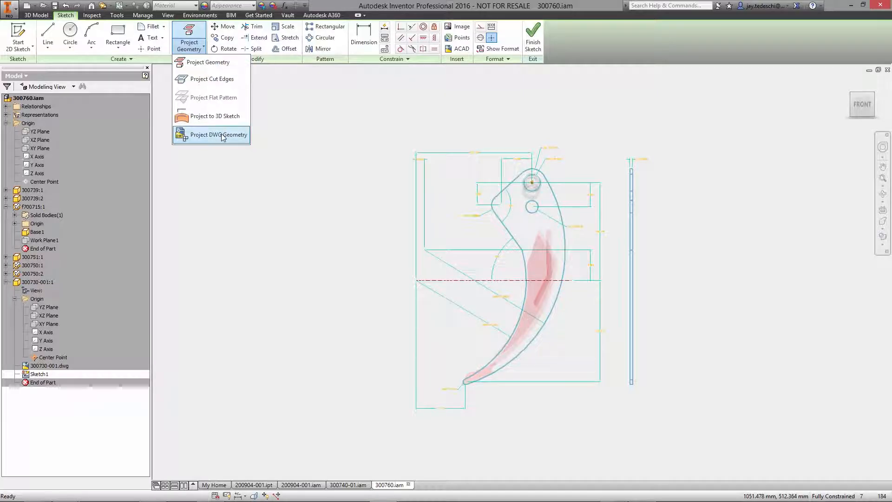
pyautogui.click(218, 135)
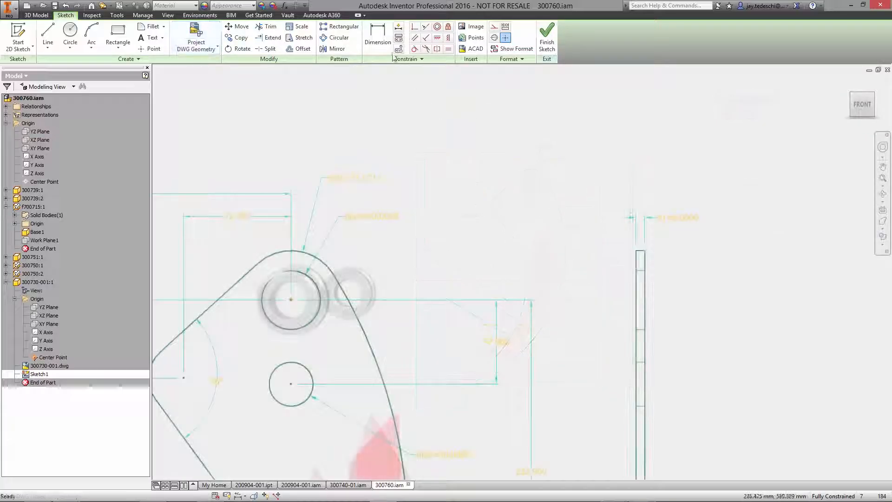
pyautogui.click(377, 37)
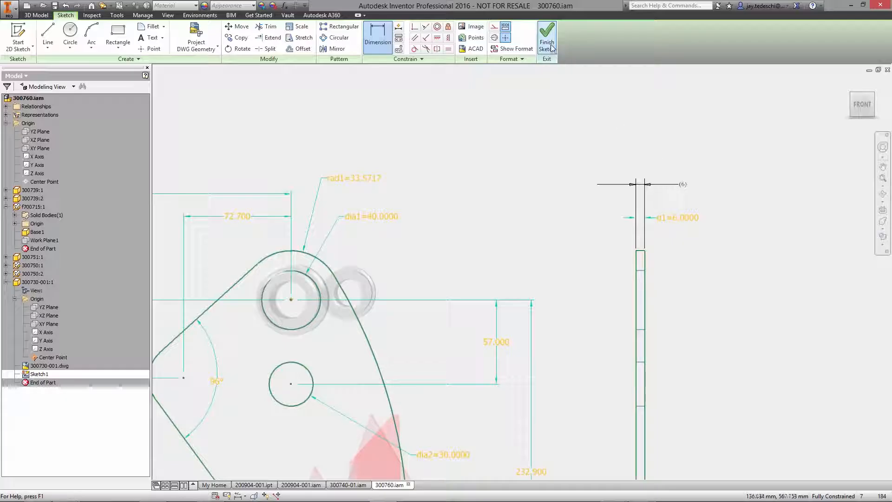
pyautogui.click(546, 37)
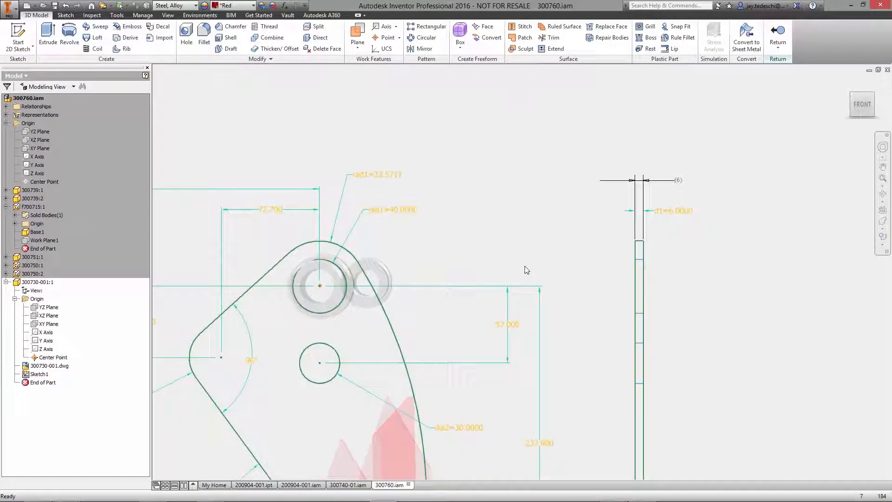
# Step: Extrude the tine, mirror it as 300730-002, and view the 300740-01 grapple assembly
pyautogui.click(48, 34)
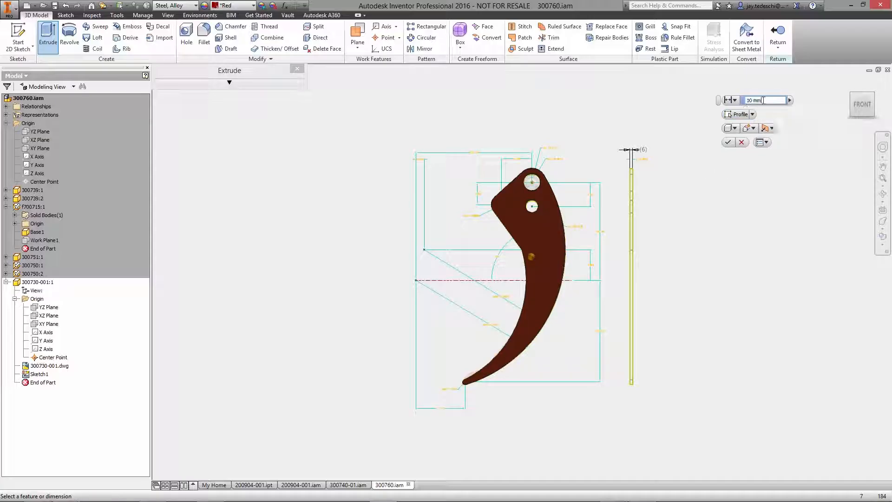
pyautogui.click(728, 142)
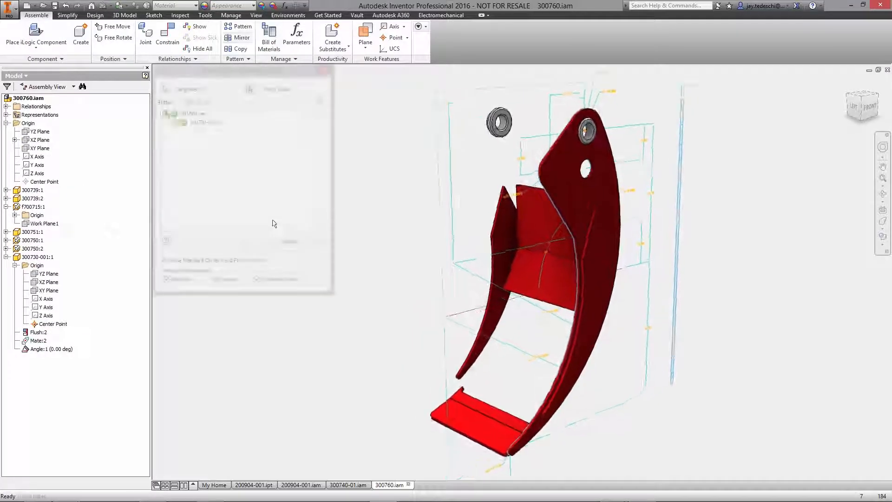
pyautogui.click(241, 37)
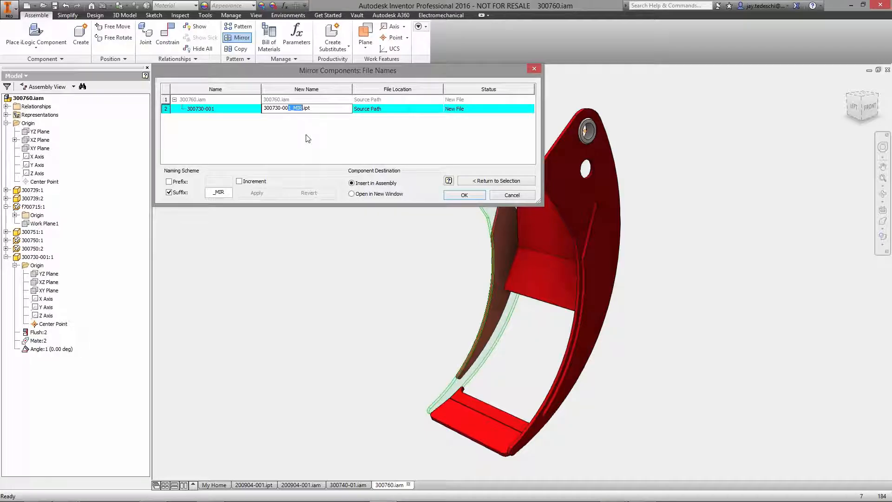
pyautogui.click(463, 195)
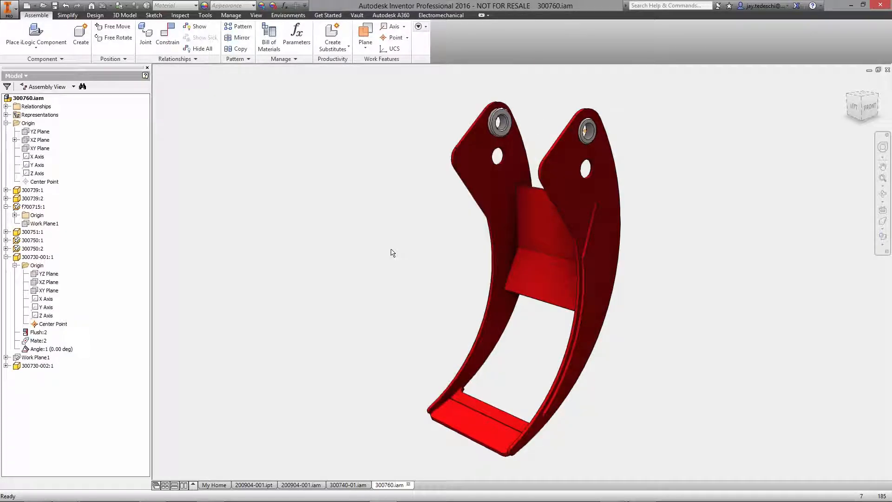
pyautogui.click(349, 484)
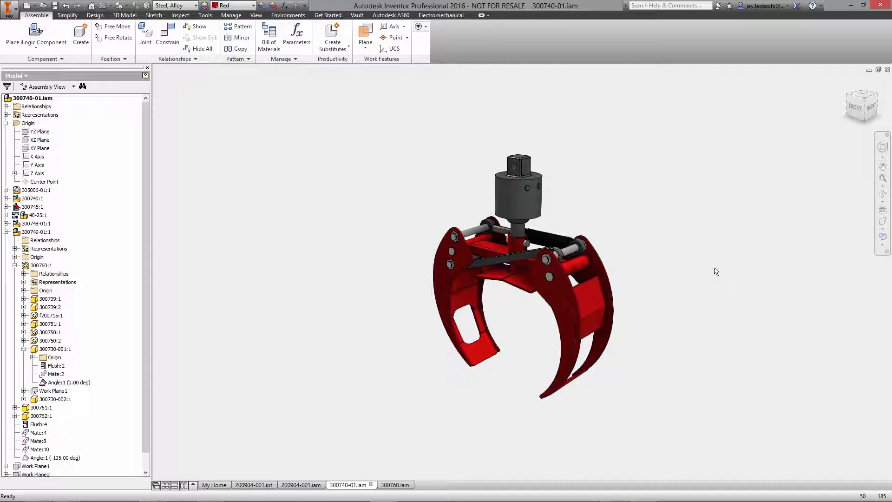